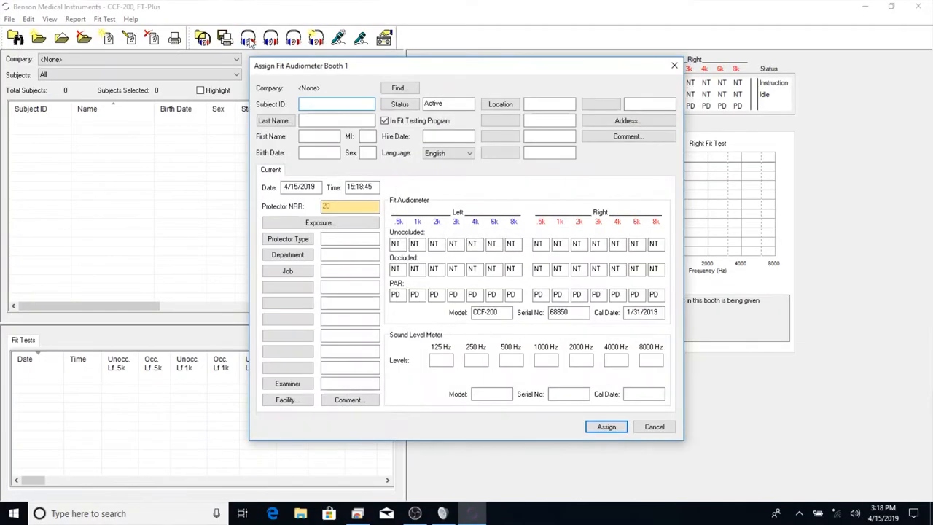
{"action": "mouse_move", "coordinate": [624, 371]}
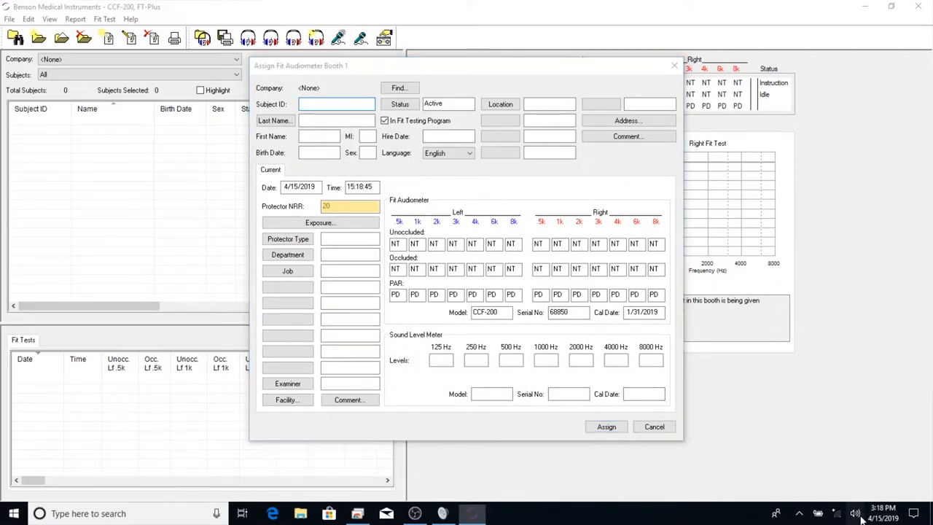
Step: Load Subject ID 123456789 (Johnson, Jon M) and assign him to fit audiometer booth 1
{"action": "left_click", "coordinate": [854, 513]}
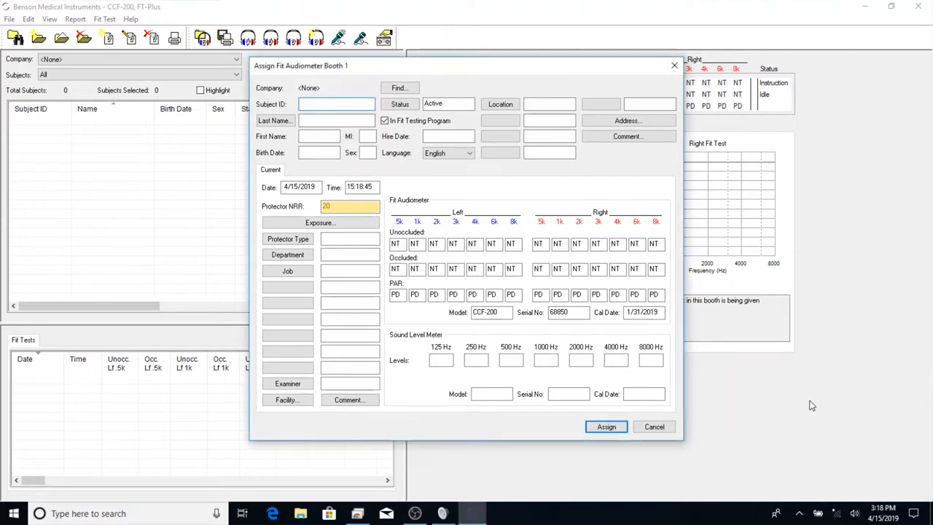
{"action": "mouse_move", "coordinate": [673, 210]}
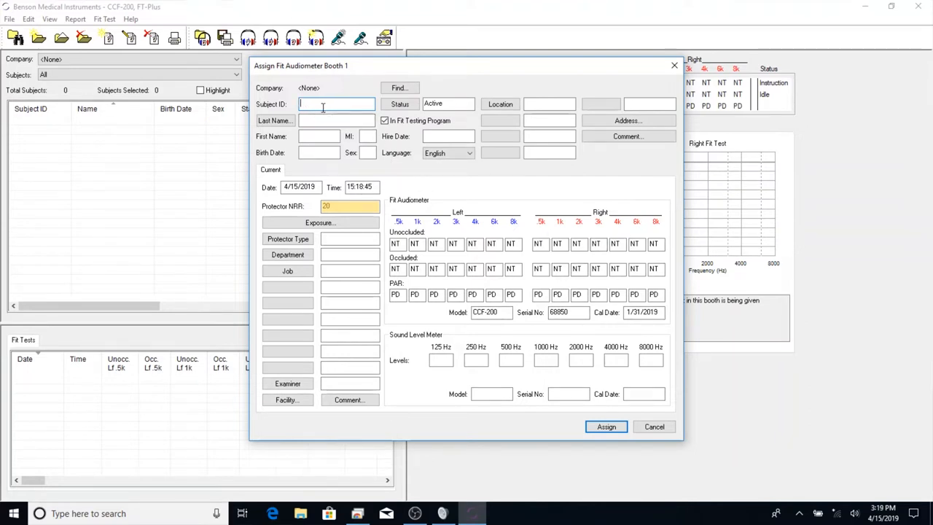
{"action": "type", "text": "123456789"}
{"action": "left_click", "coordinate": [336, 120]}
{"action": "type", "text": "Johnson"}
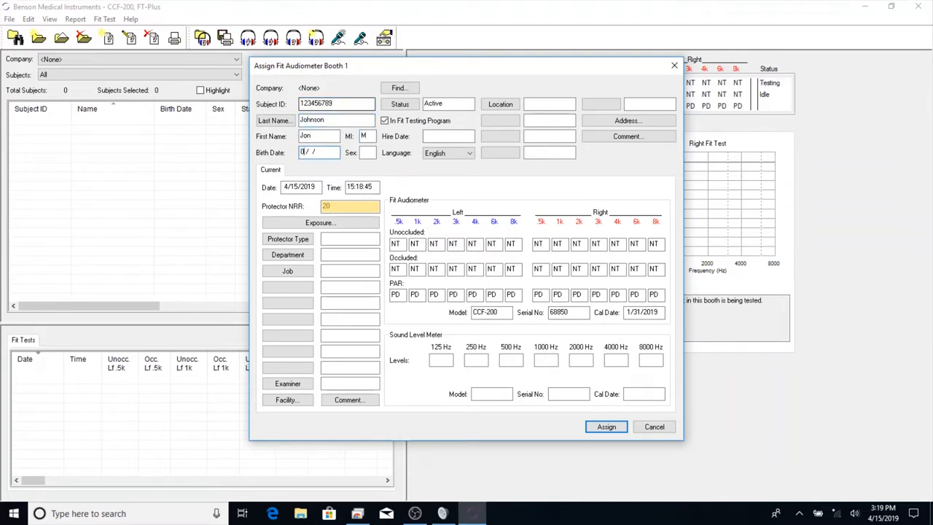
{"action": "left_click", "coordinate": [606, 426]}
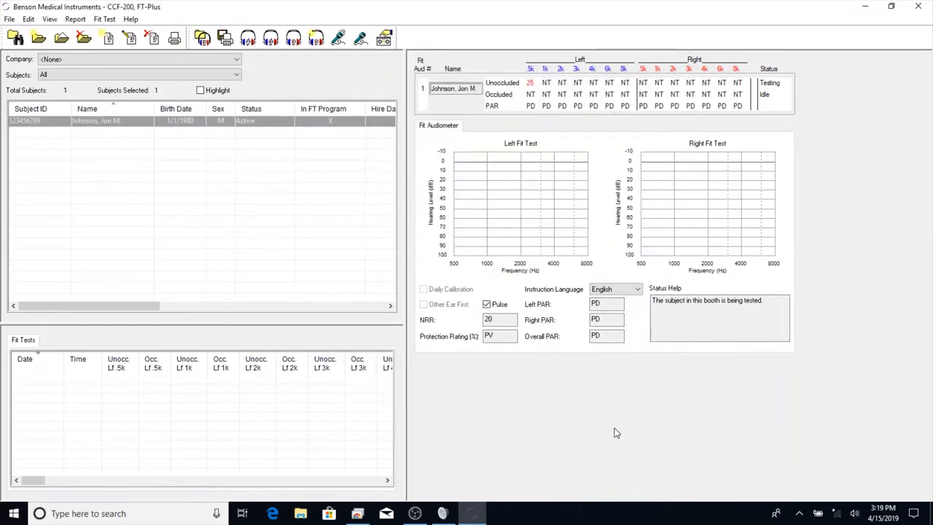